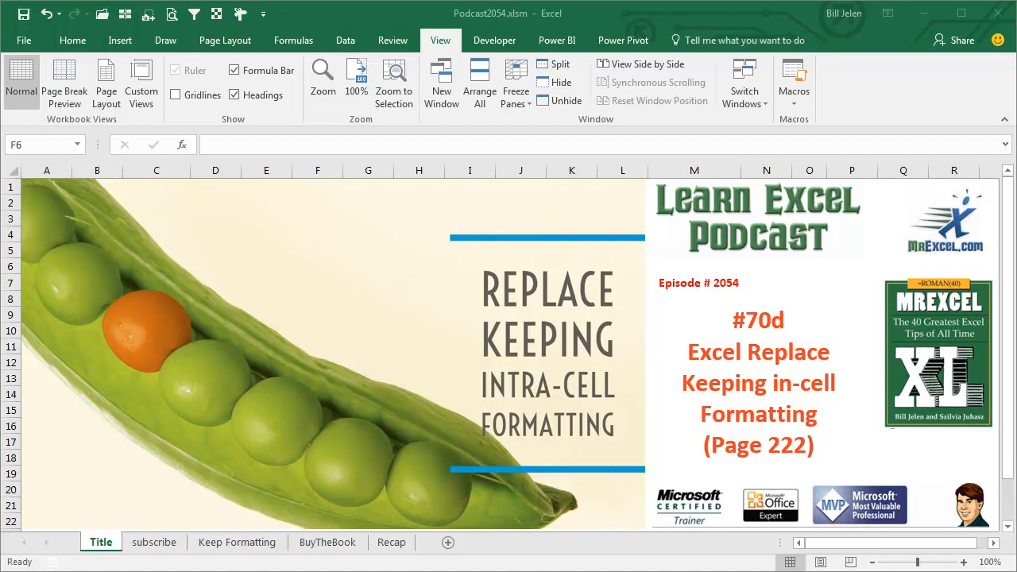
mouse_move(176, 562)
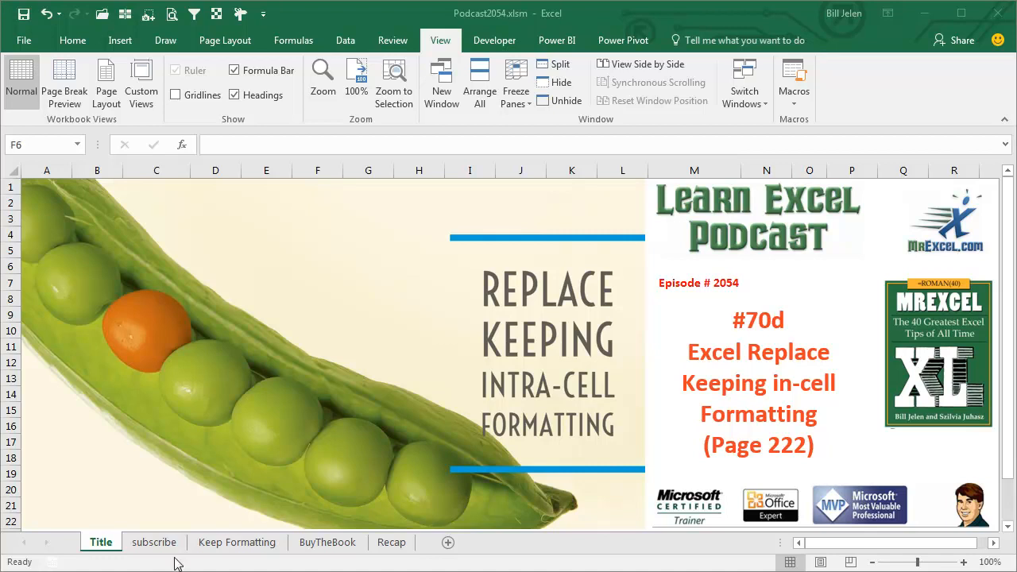
Switch from the title sheet to the subscribe sheet with the playlist banner
click(152, 542)
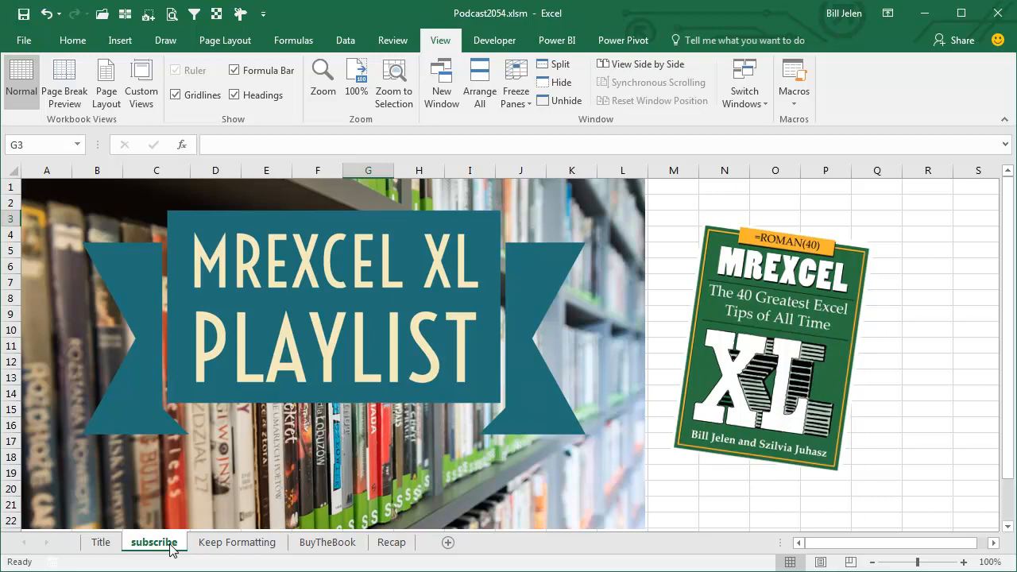
mouse_move(184, 553)
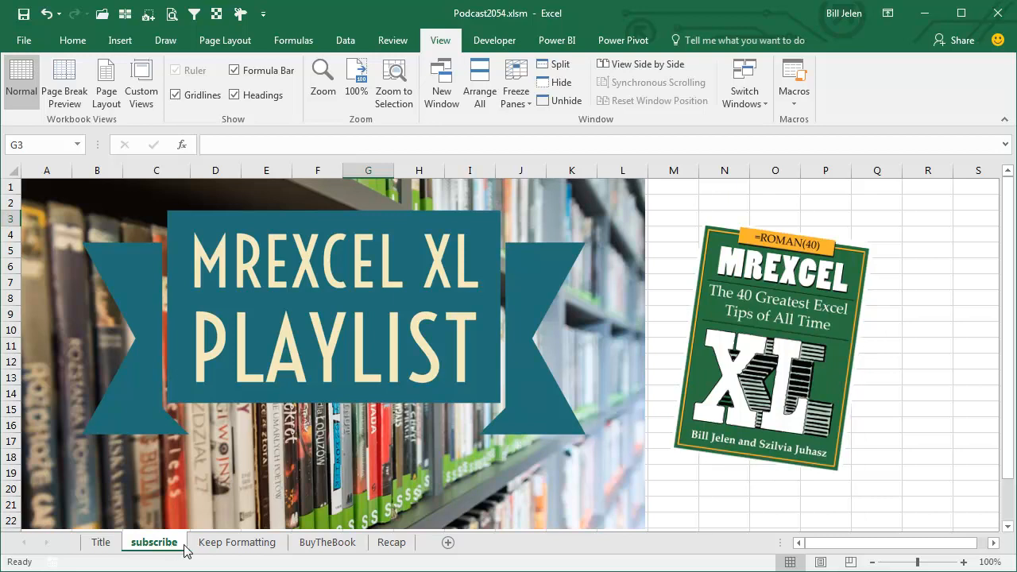
On the Keep Formatting sheet, make the first 'Dog' in A3 orange with strikethrough
click(237, 542)
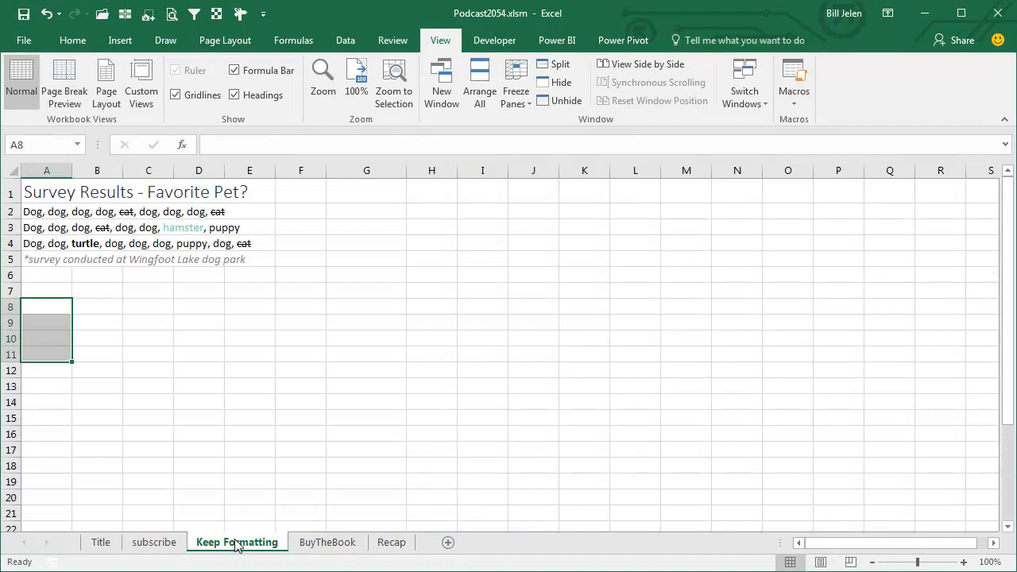
mouse_move(608, 372)
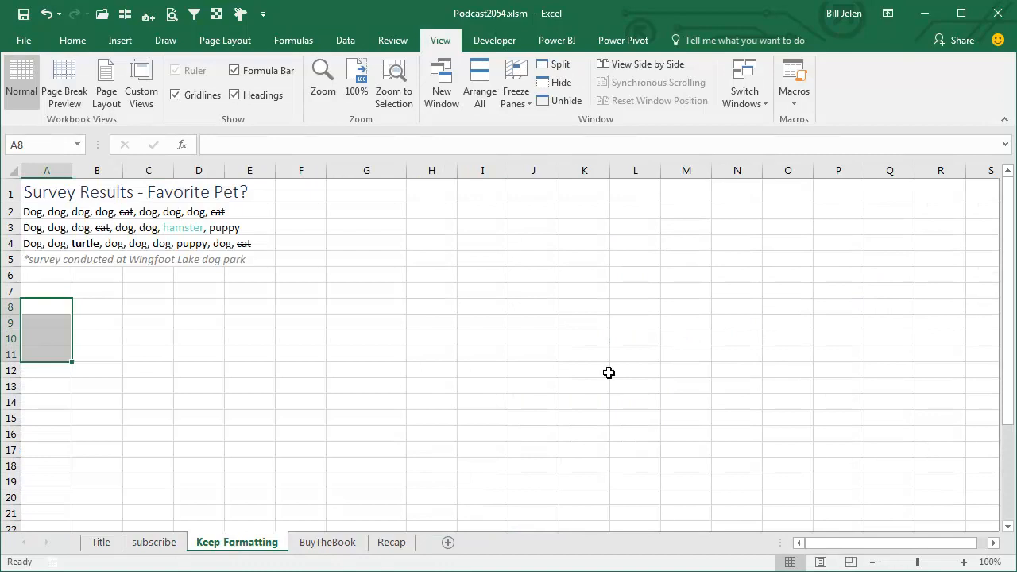
mouse_move(42, 236)
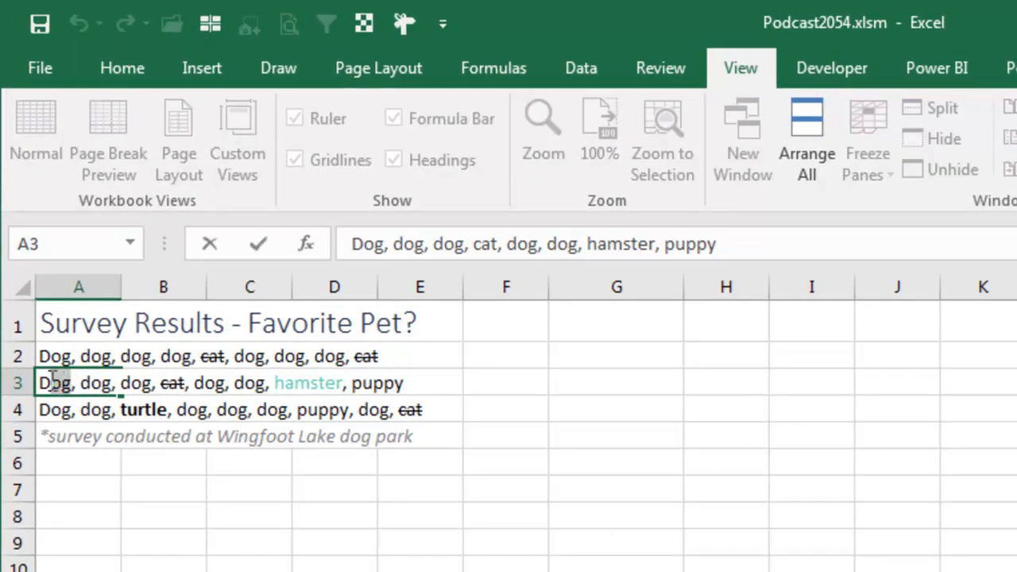
right_click(50, 382)
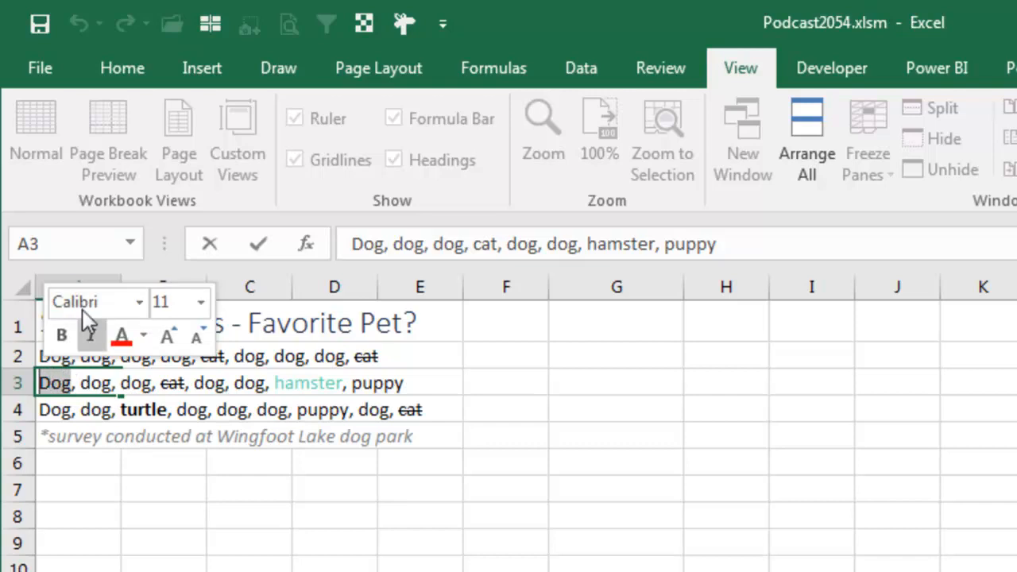
click(121, 67)
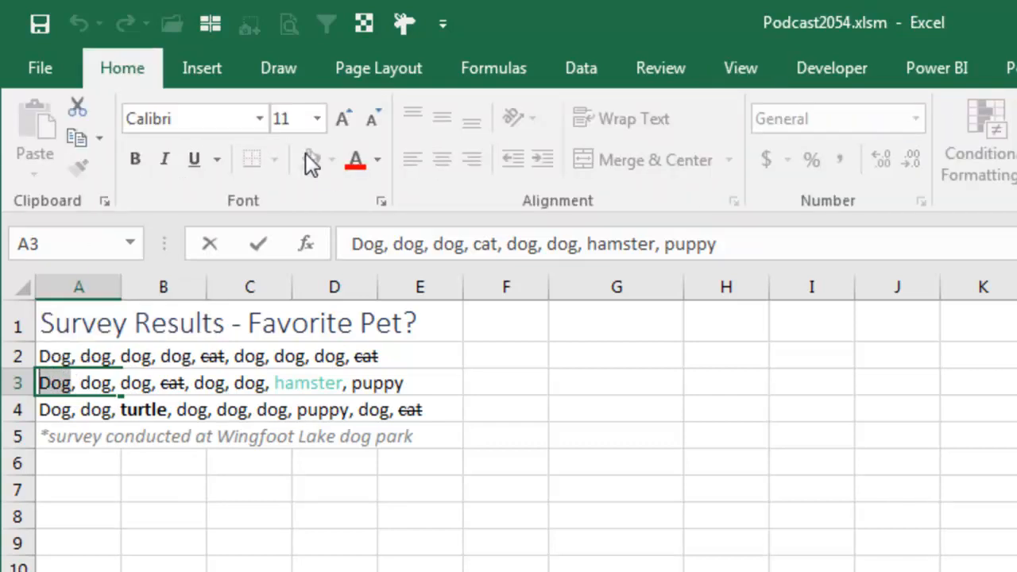
click(377, 159)
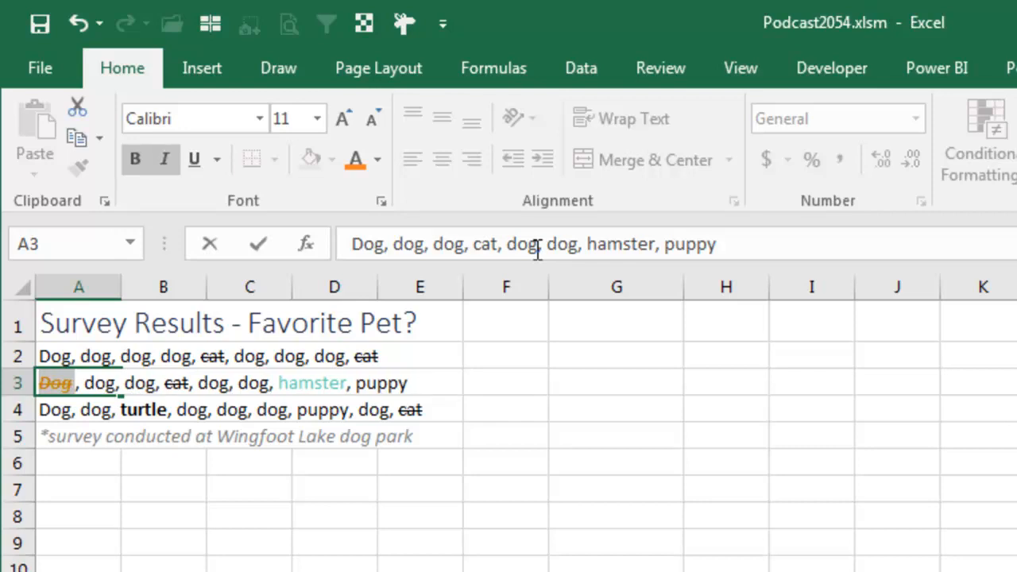
click(78, 410)
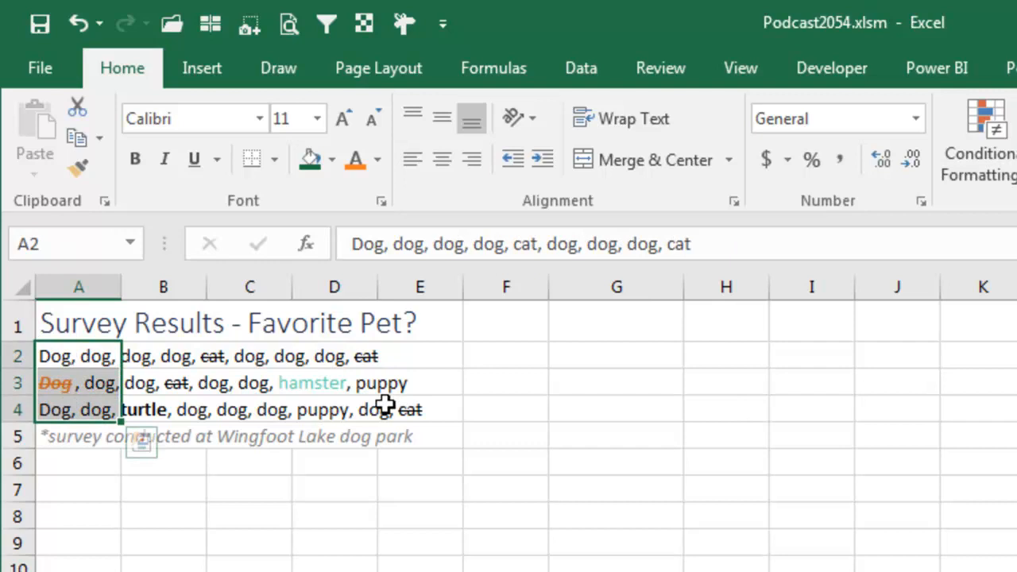
mouse_move(950, 416)
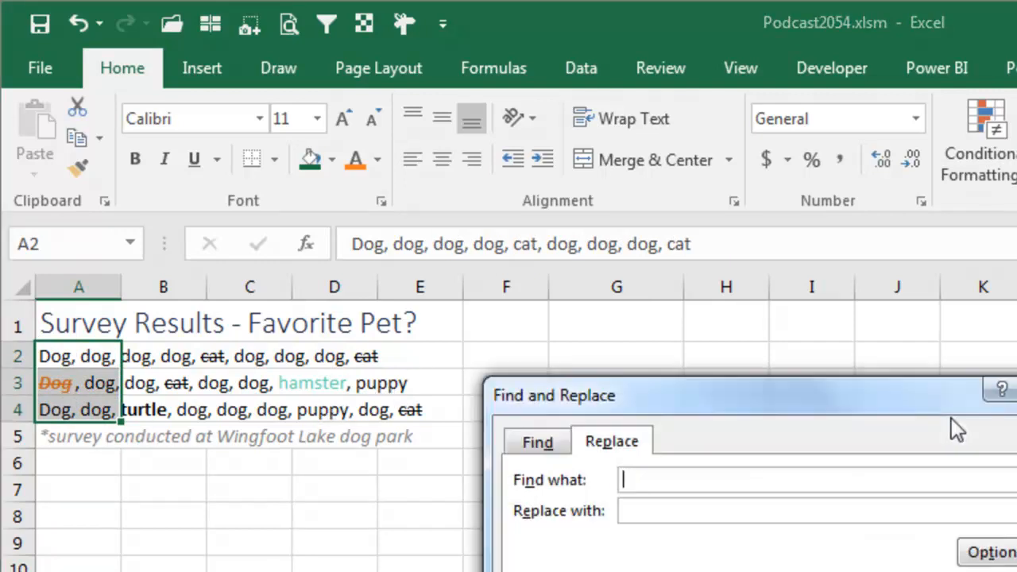
Replace 'puppy' with 'dog' across the survey answers in Excel, losing their in-cell formatting
text(dog)
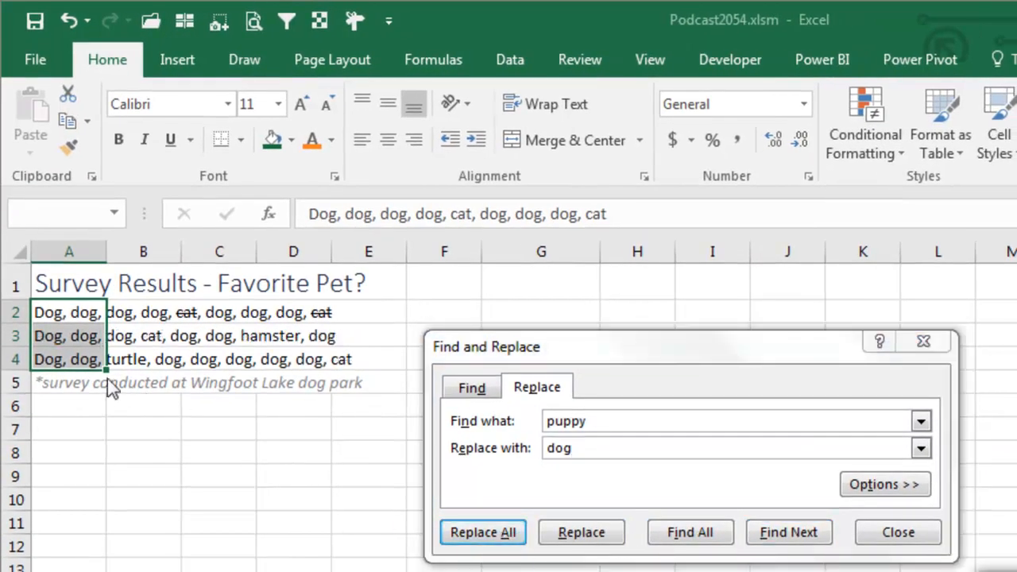
mouse_move(334, 324)
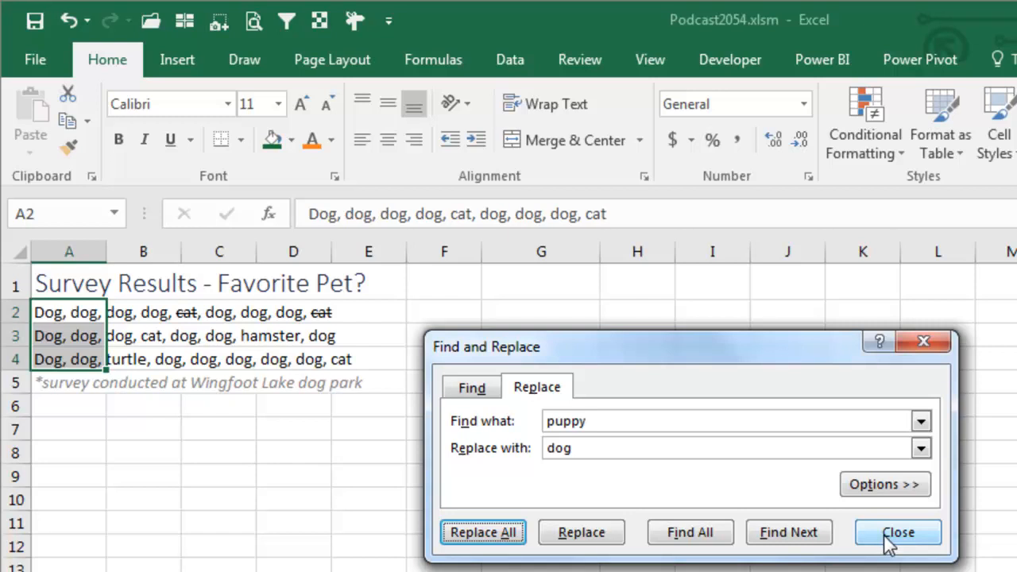
click(897, 532)
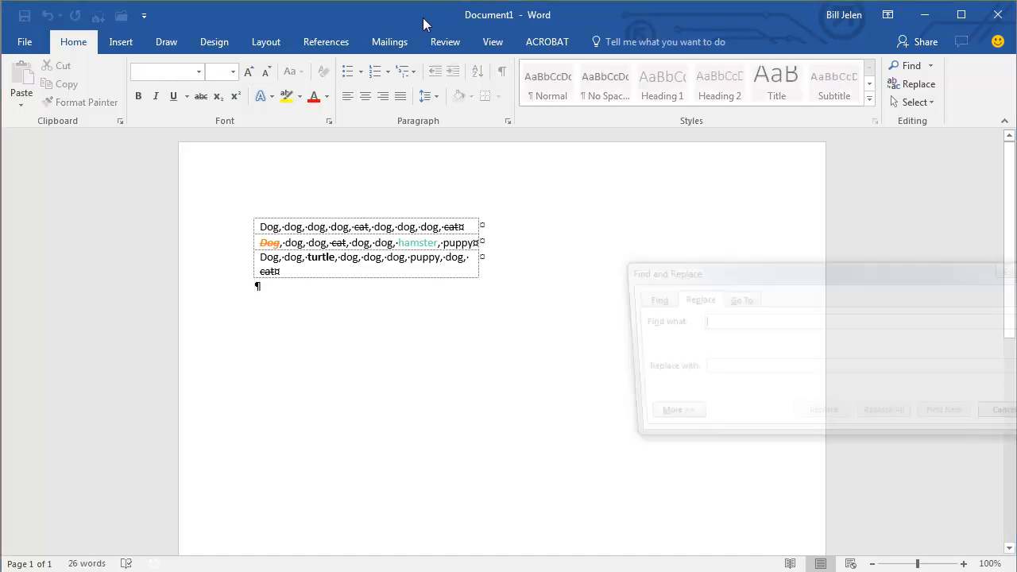
In Word, replace every 'puppy' with 'dog' in the pasted table, keeping its mixed formatting
text(pu)
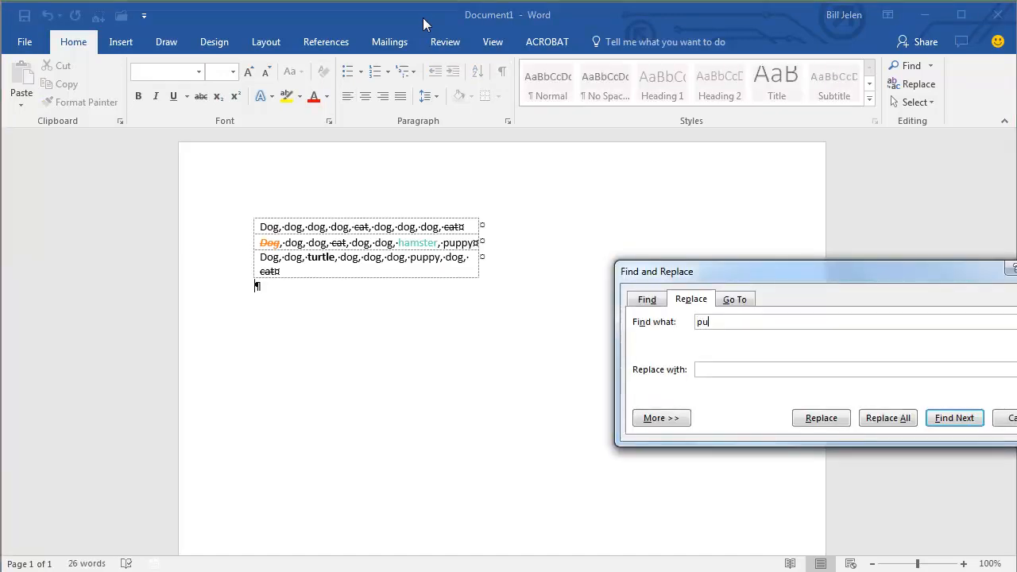
text(dog)
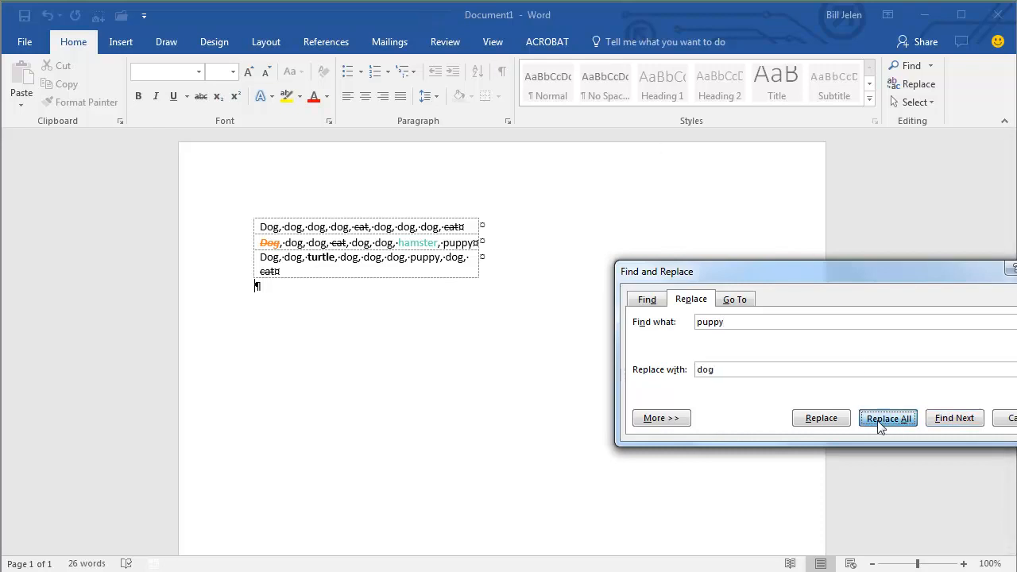
click(886, 417)
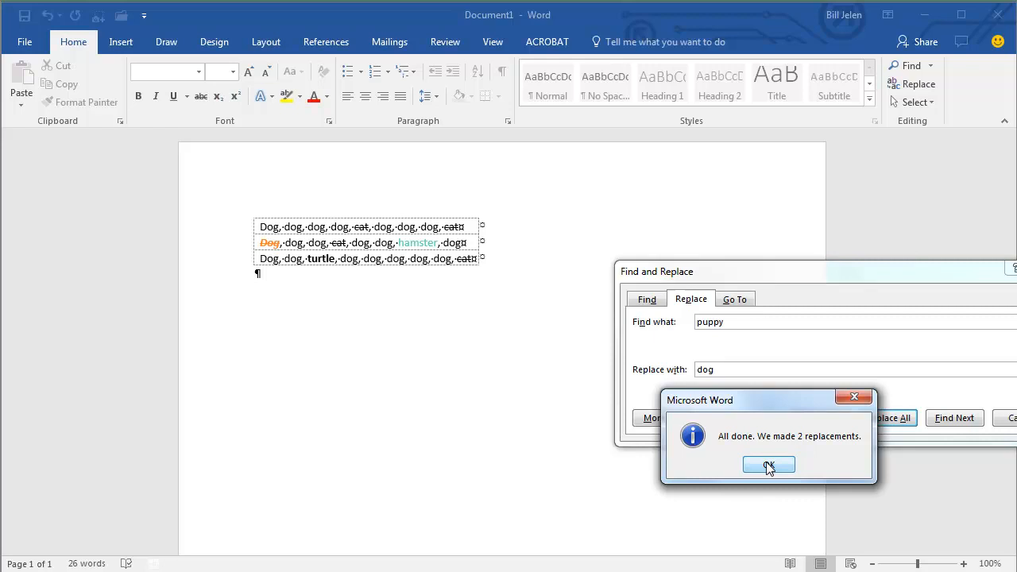
click(769, 464)
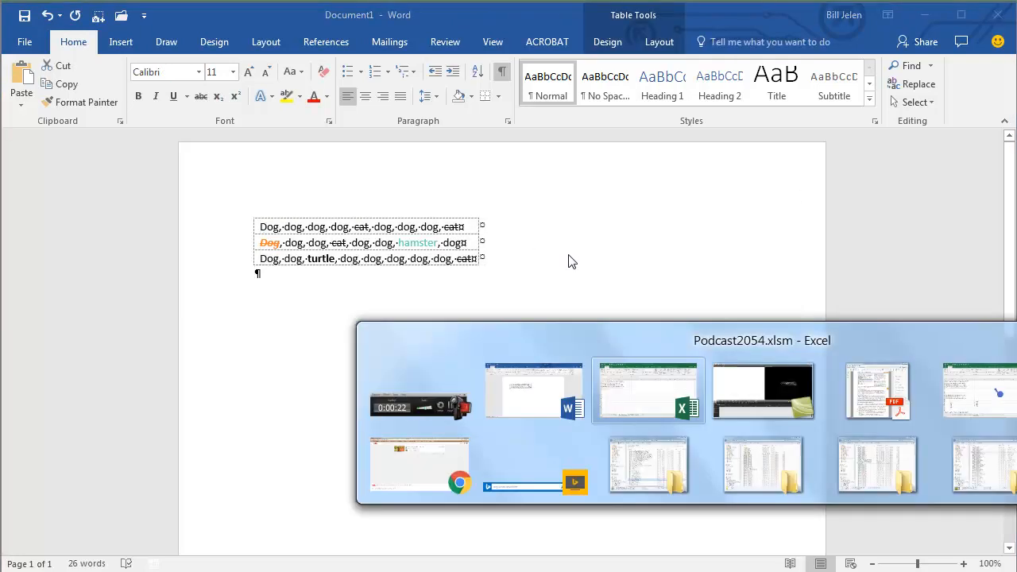
Return to Excel with the formatted dog rows, then move to the BuyTheBook sheet
click(649, 391)
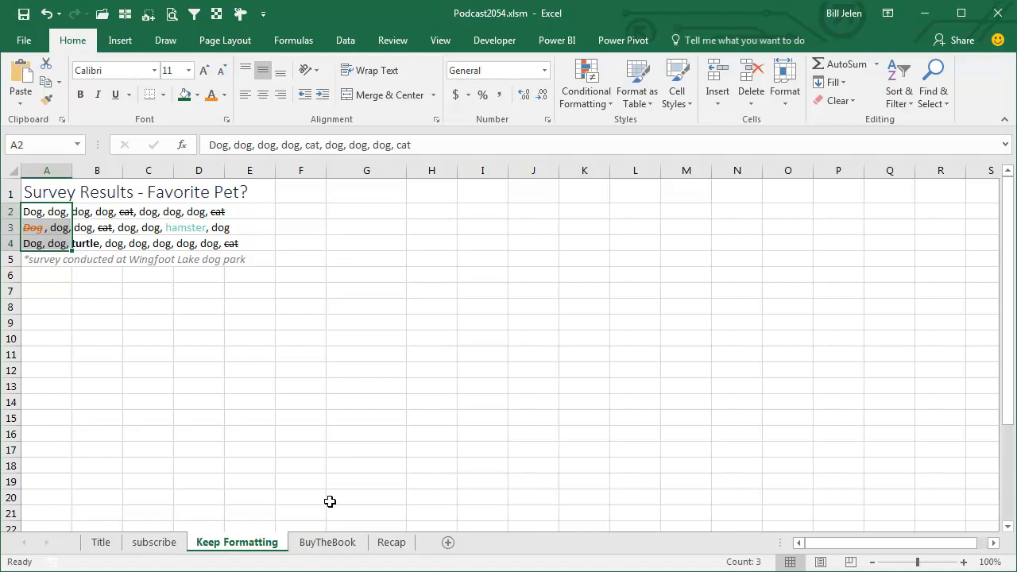
click(327, 542)
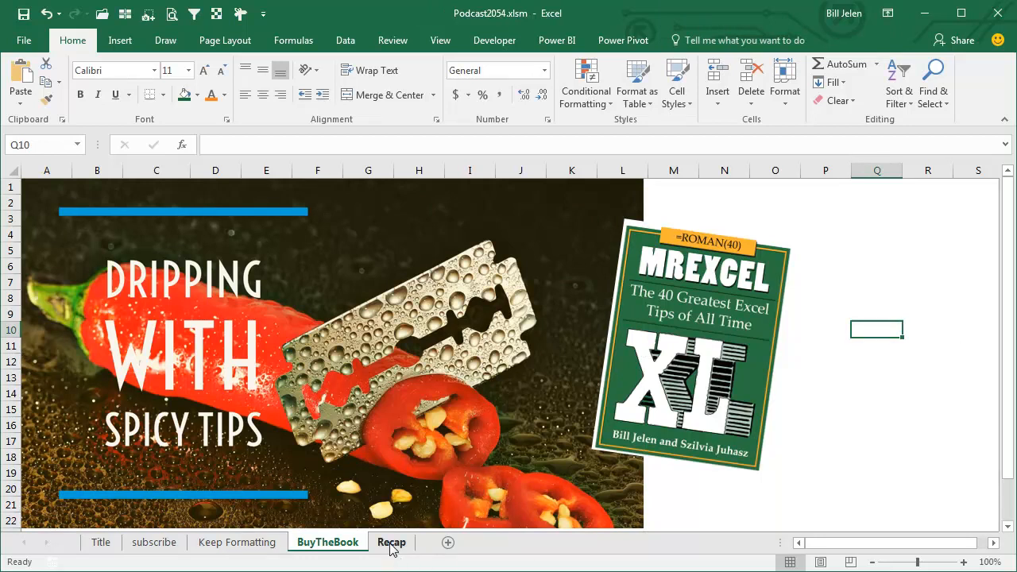
Switch to the Recap sheet listing the episode's summary steps
click(391, 542)
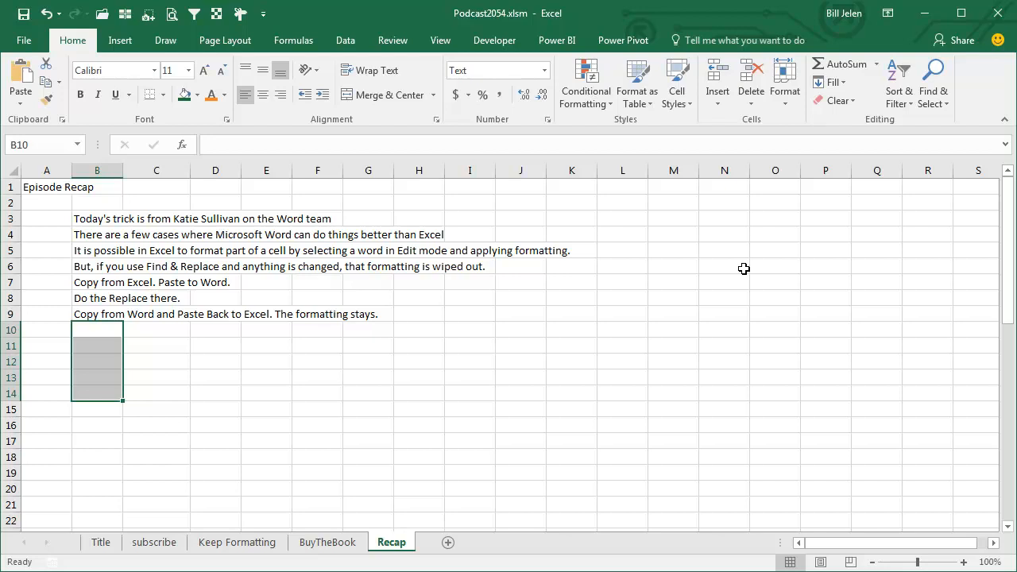
mouse_move(252, 251)
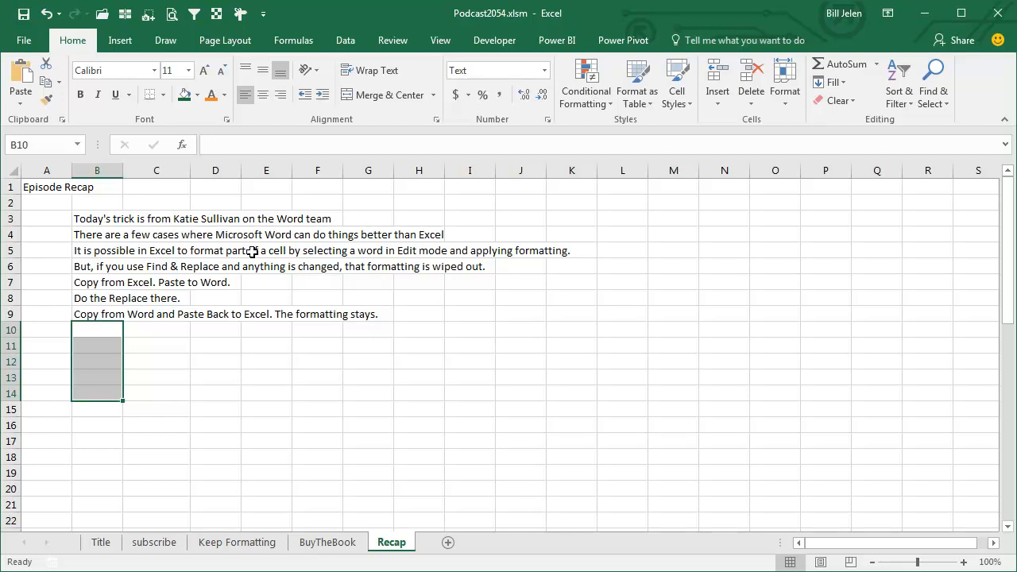
mouse_move(493, 242)
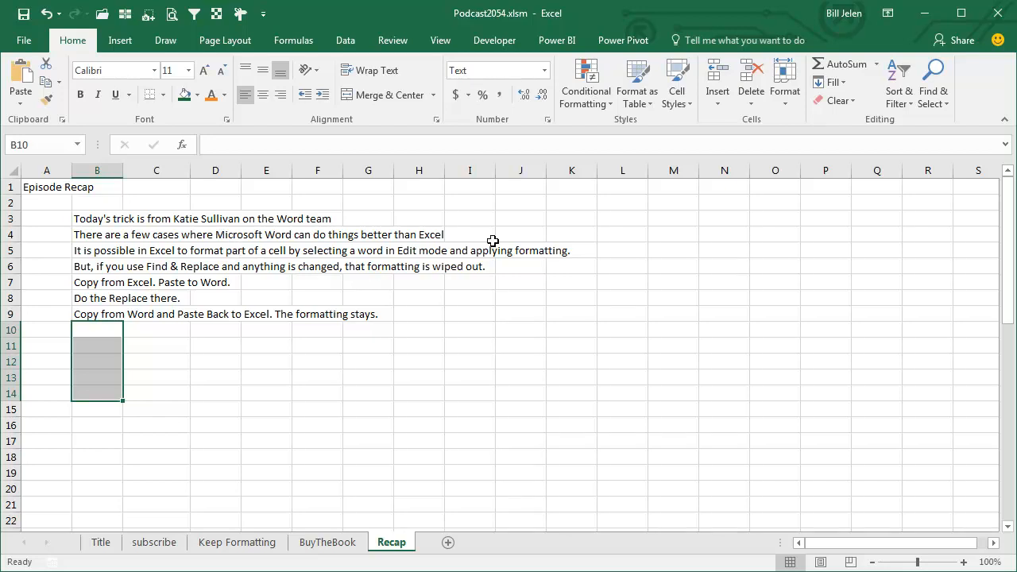
mouse_move(511, 243)
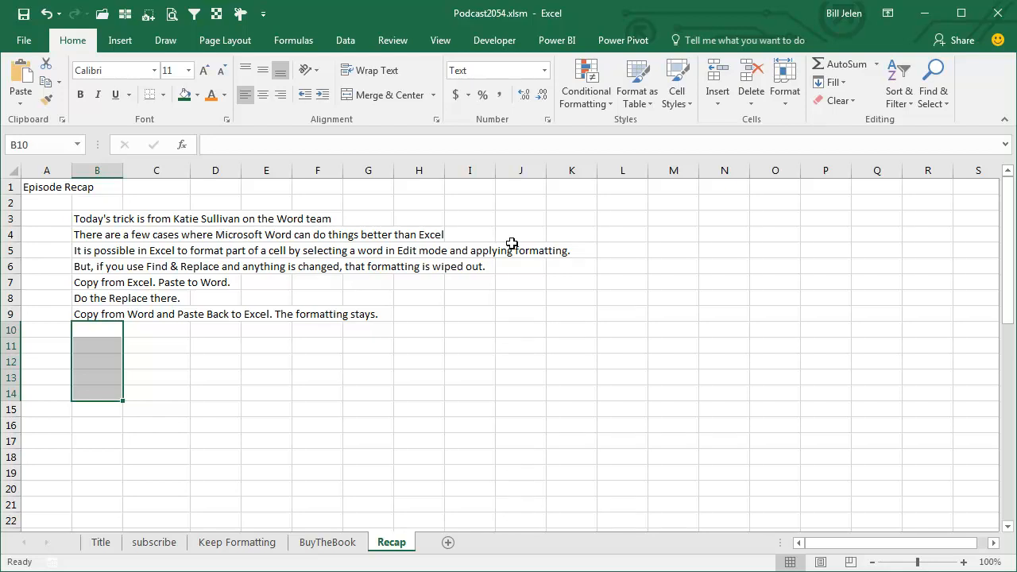
mouse_move(230, 283)
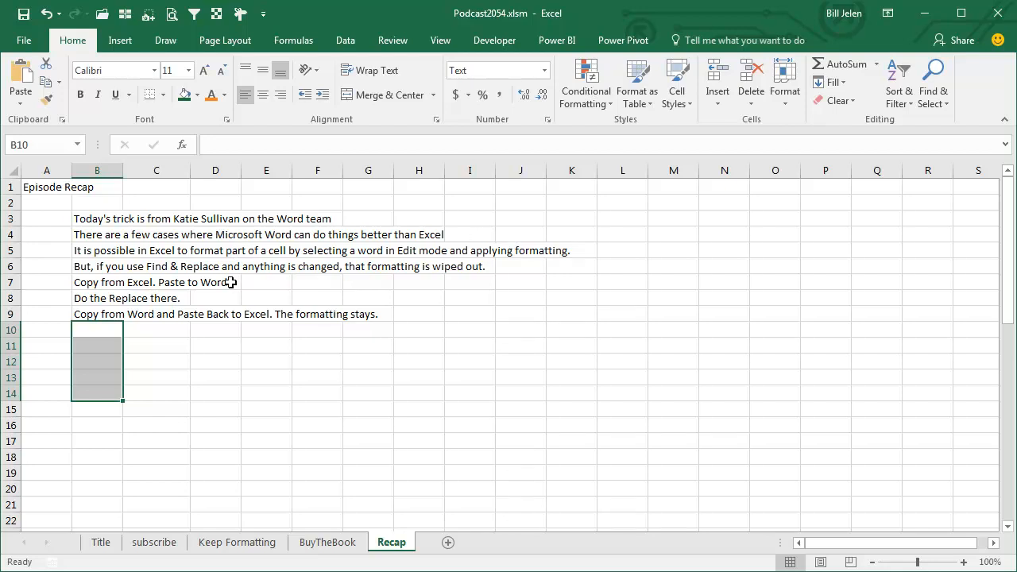
mouse_move(210, 297)
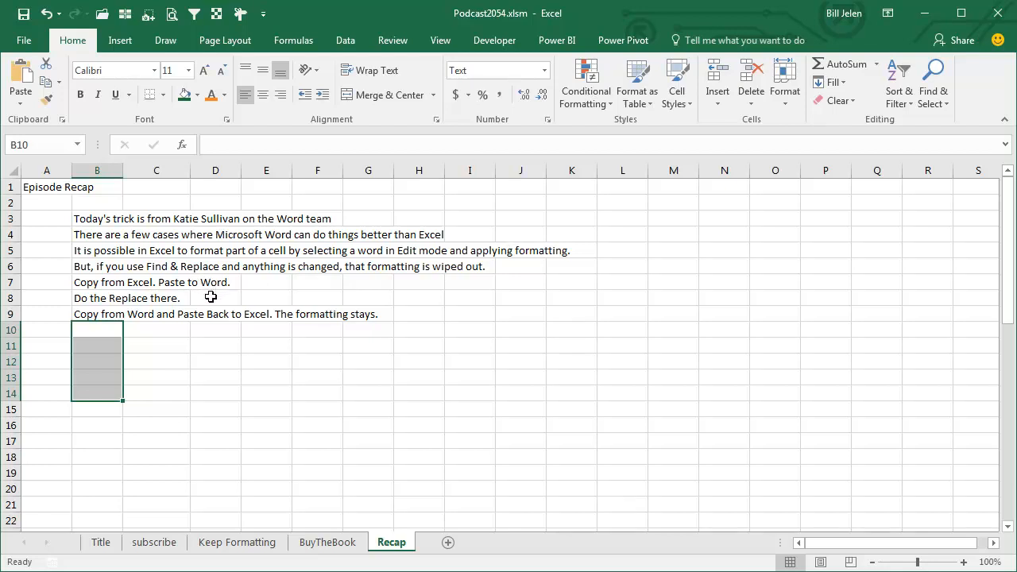
mouse_move(537, 372)
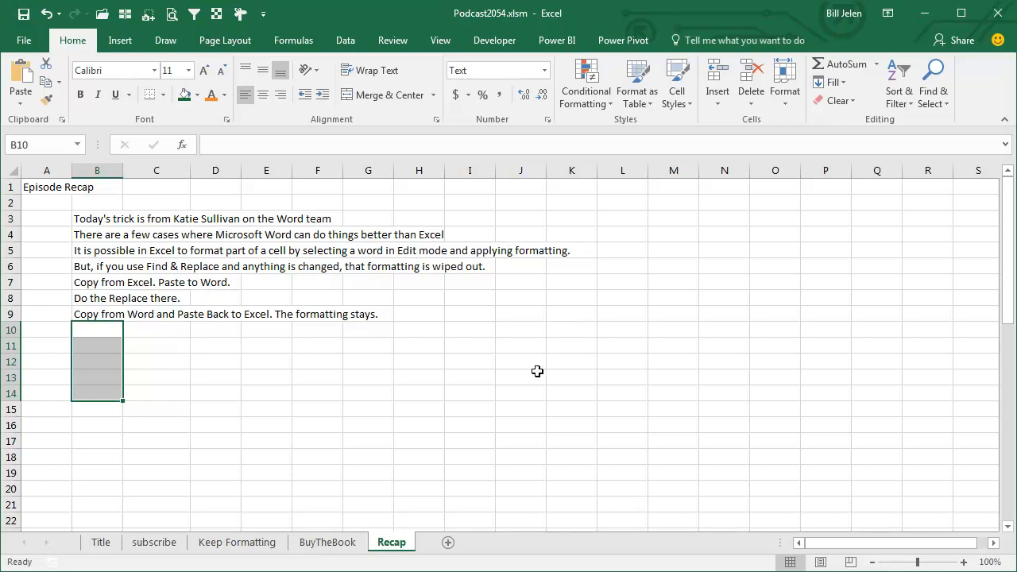